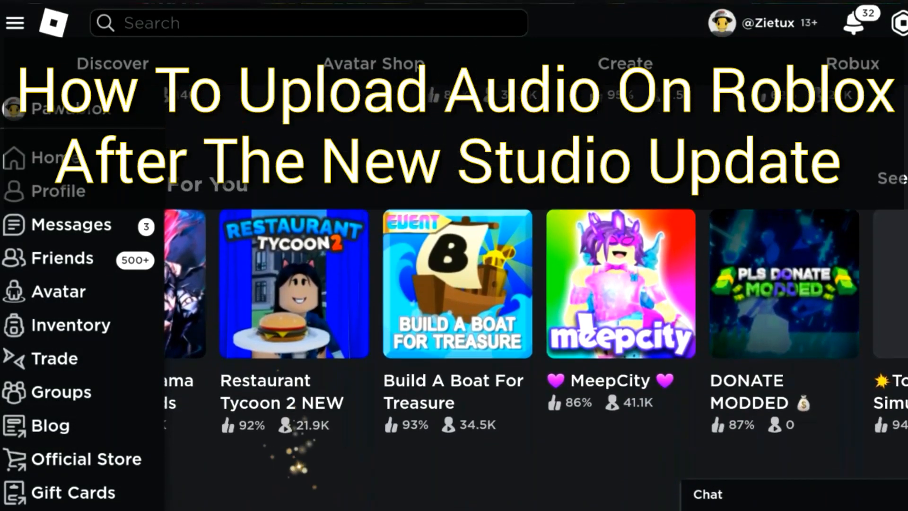
Scroll down the group page to reveal its management options.
scroll(down, 3)
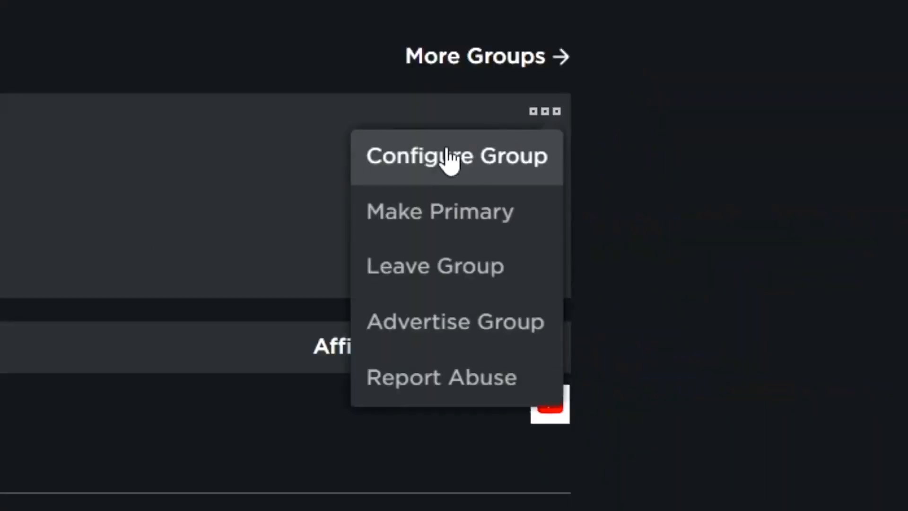
click(455, 156)
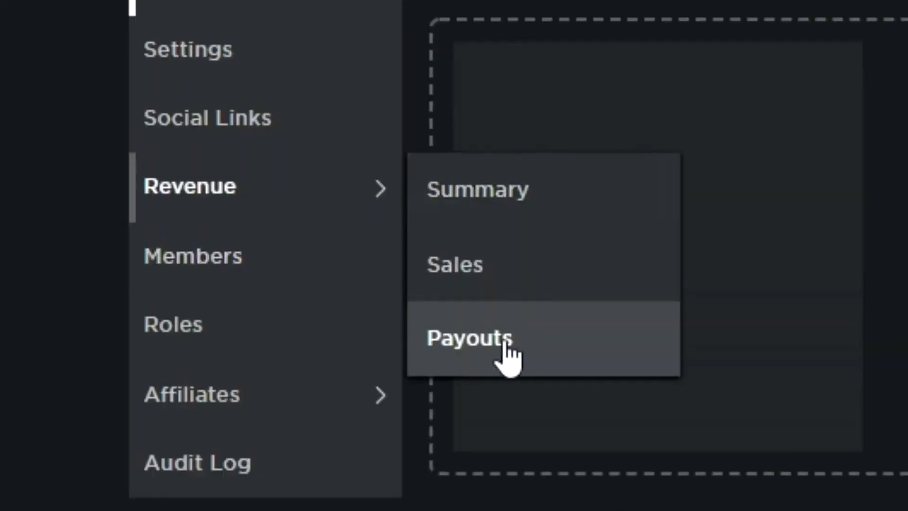
click(469, 338)
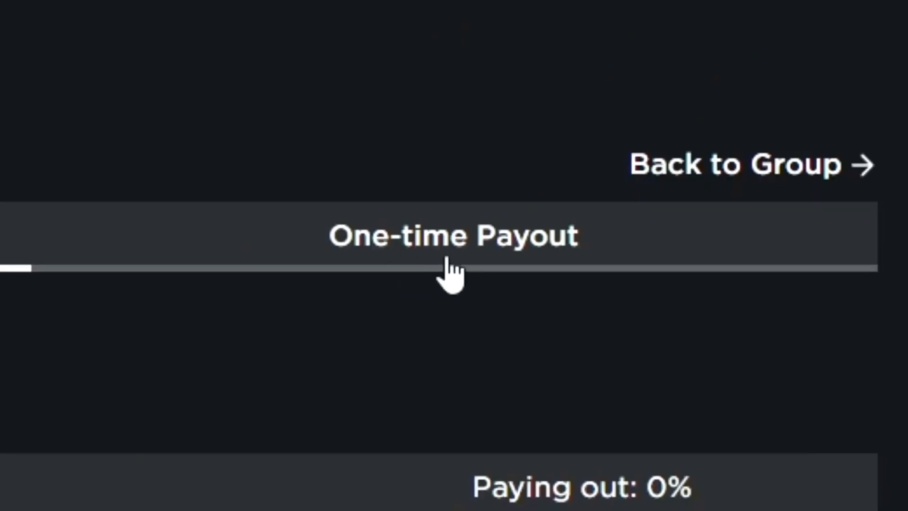
click(161, 92)
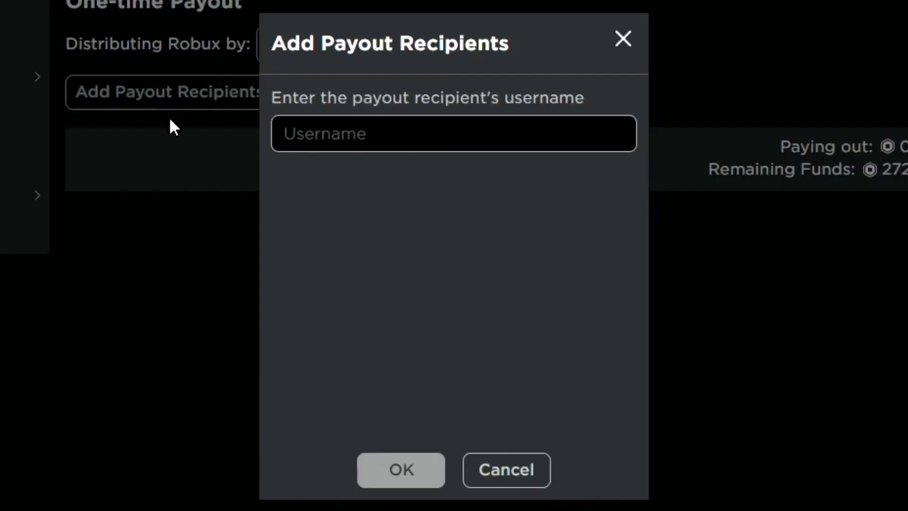
text(yorb)
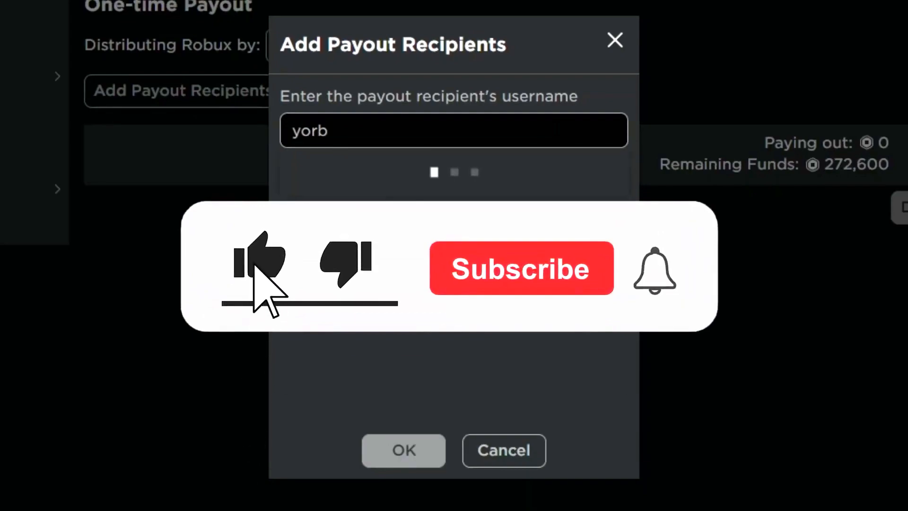
text(en123456789)
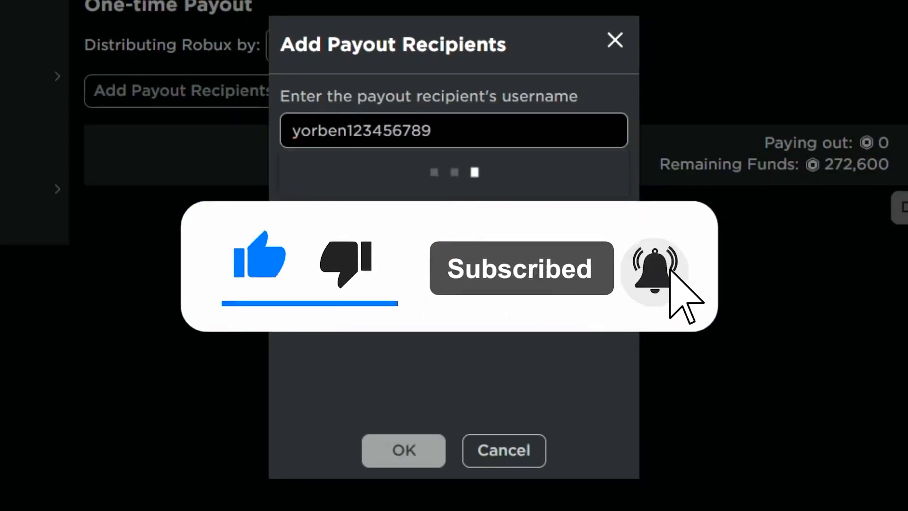
click(403, 450)
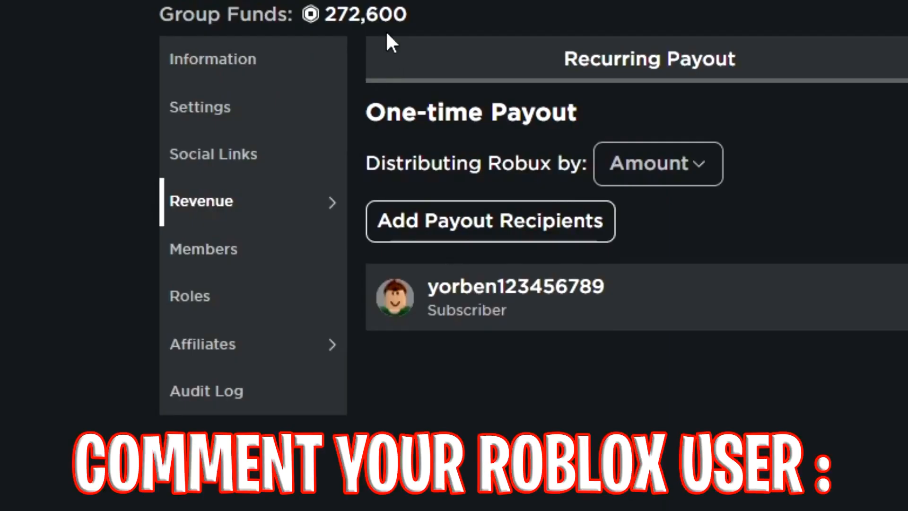
mouse_move(532, 313)
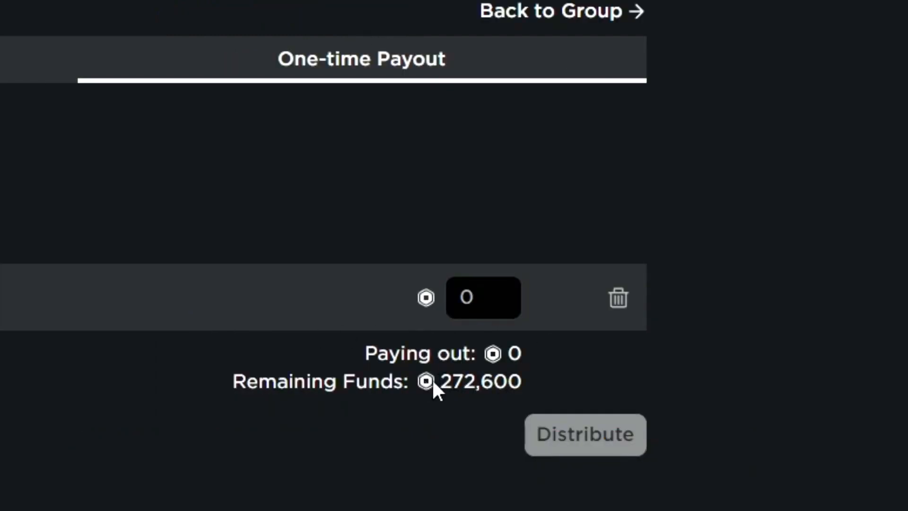
Distribute the 1000 Robux payout to the recipient and return to the home page.
click(584, 434)
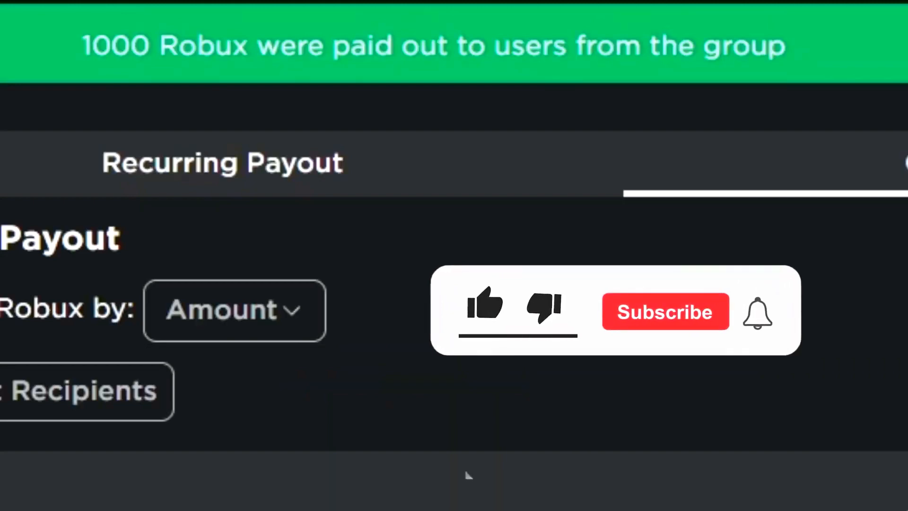
click(665, 311)
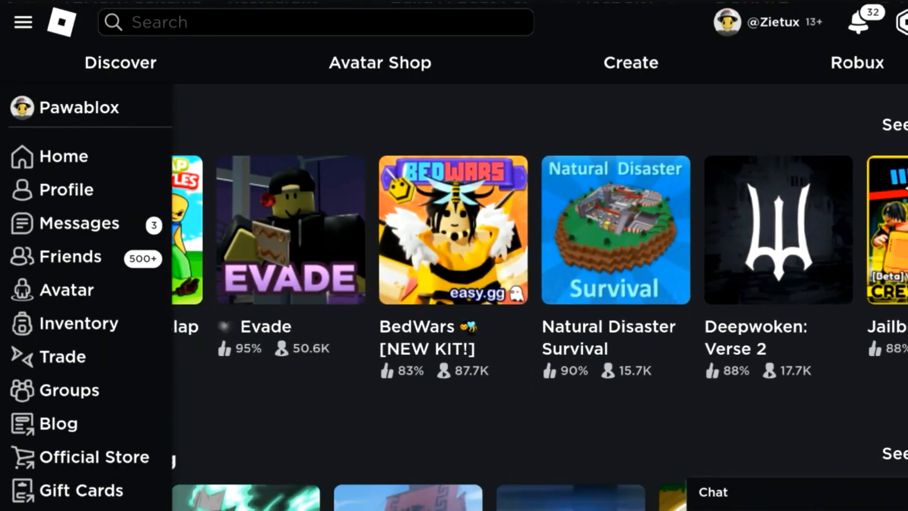
Go to the Create section and manage my experiences to reach the Creations page.
scroll(down, 3)
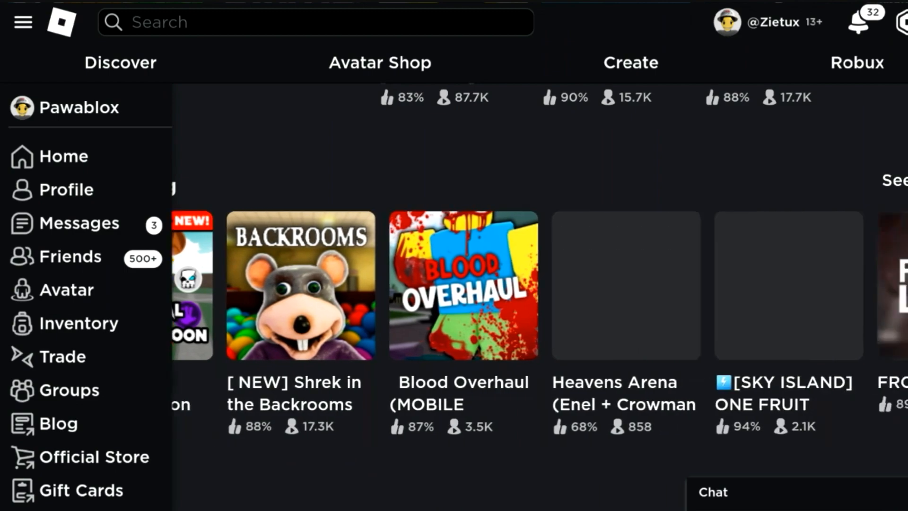
scroll(down, 3)
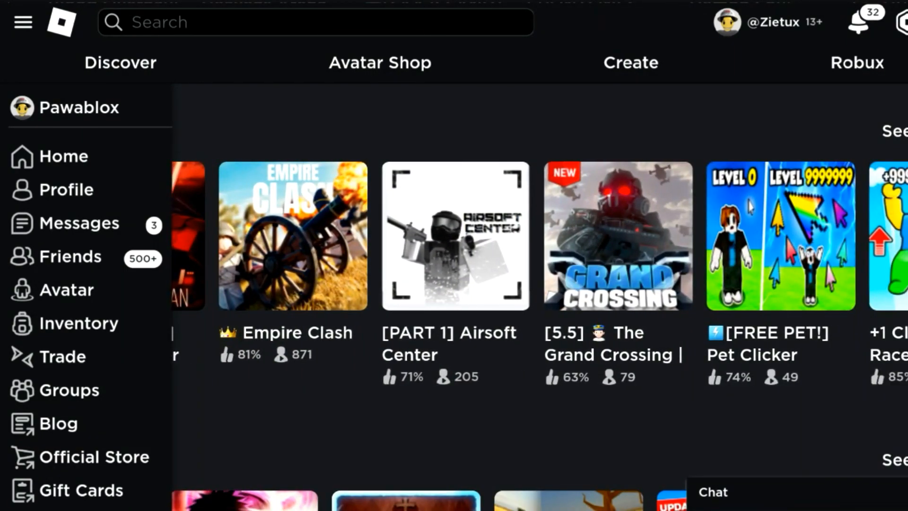
scroll(down, 3)
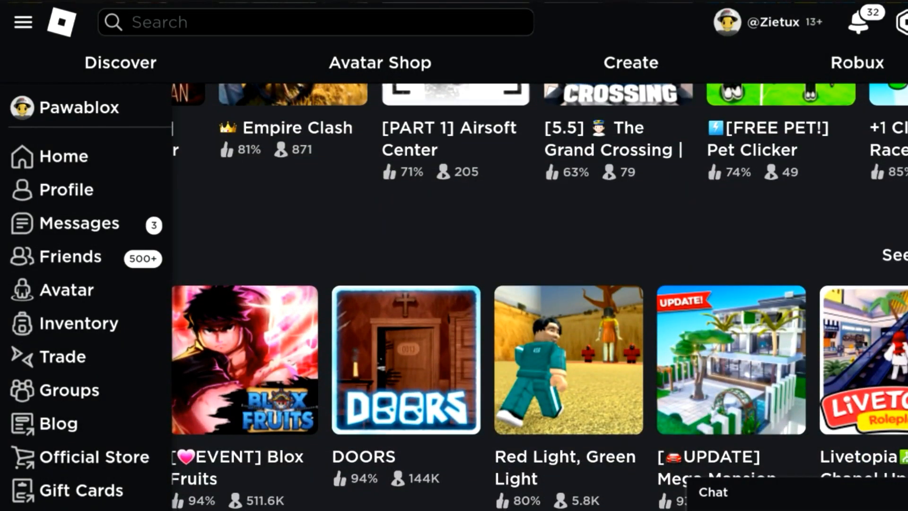
click(629, 62)
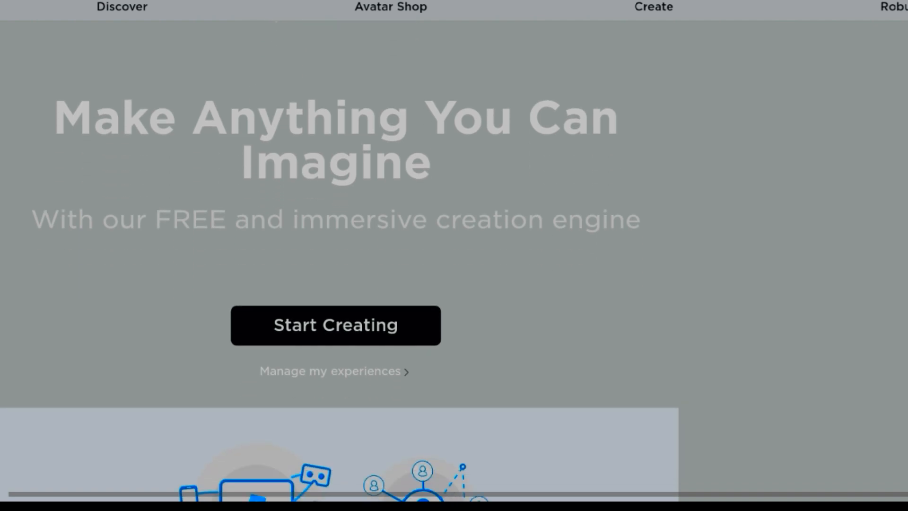
scroll(down, 3)
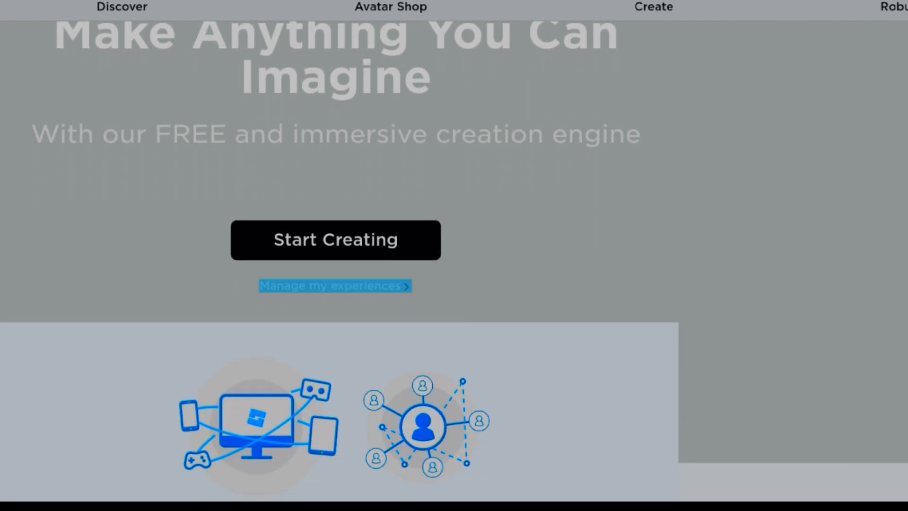
click(334, 285)
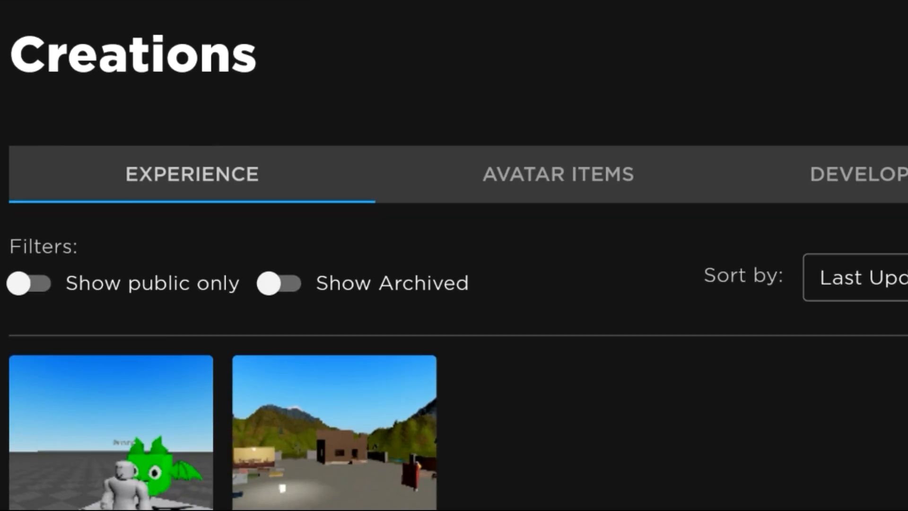
Peek at the dashboard's hamburger navigation and close it without changing page.
scroll(up, 3)
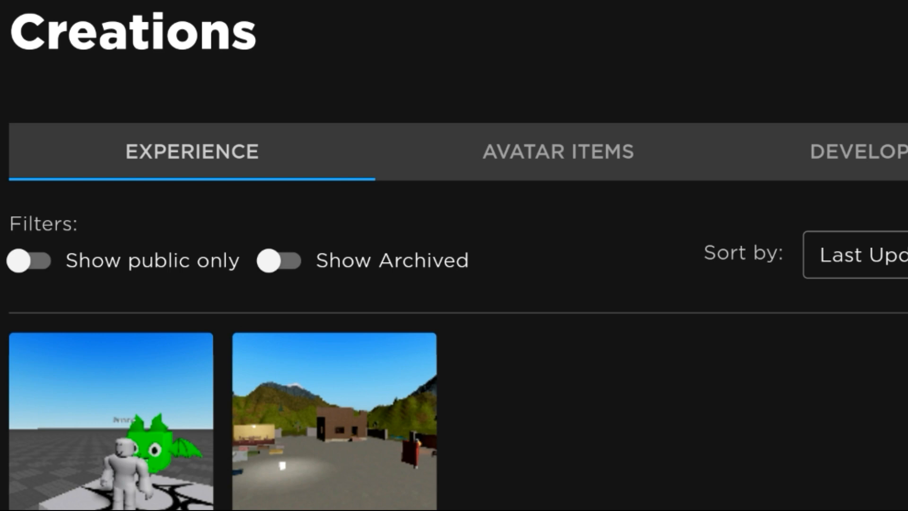
scroll(down, 3)
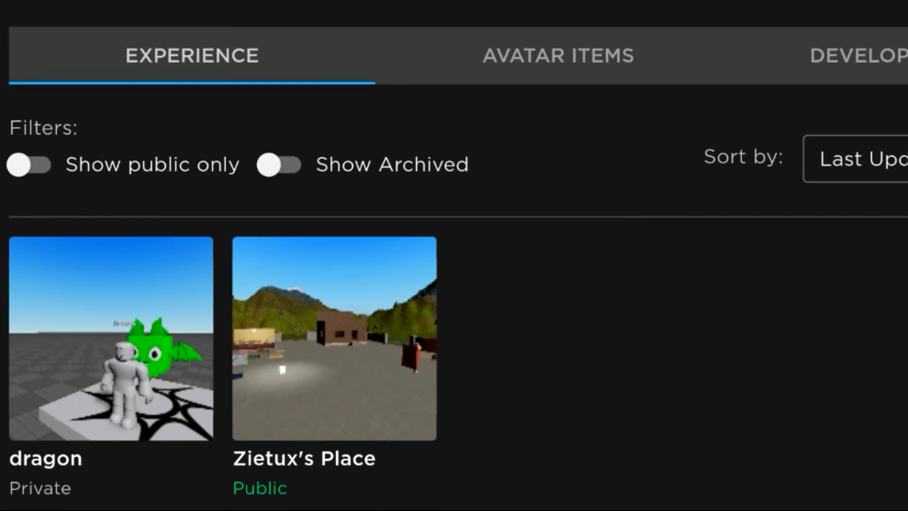
scroll(up, 3)
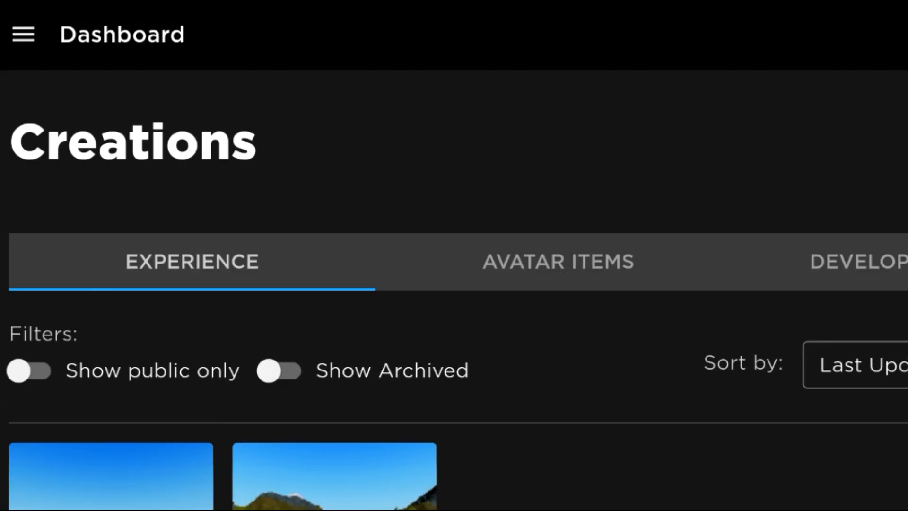
click(22, 35)
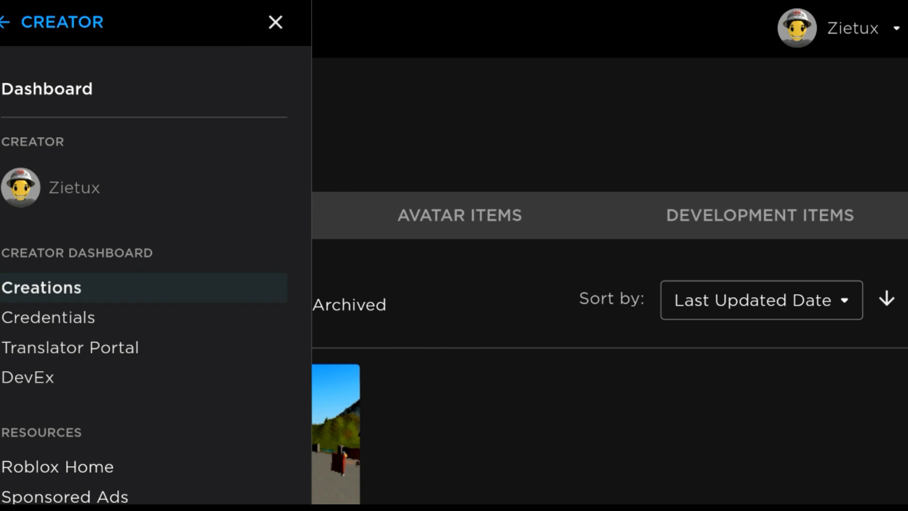
click(275, 22)
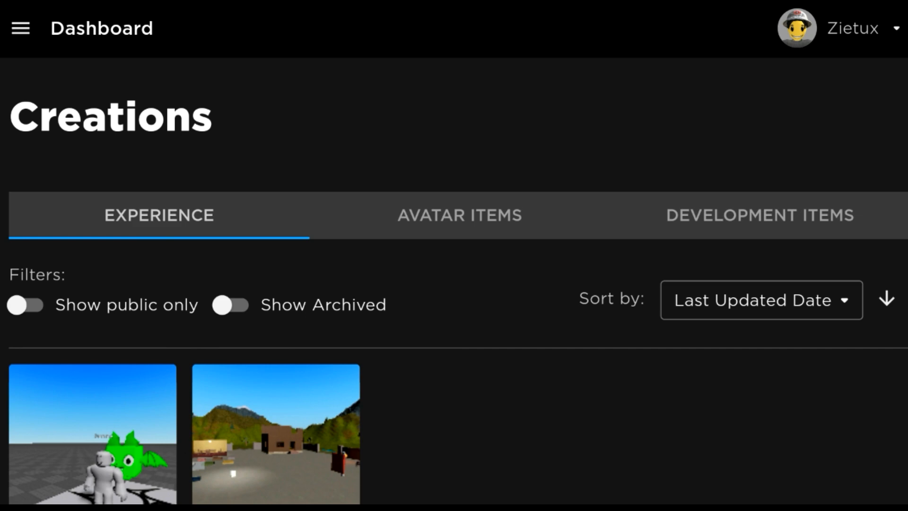
Switch the Creations page to the Development Items section showing no models yet.
scroll(down, 3)
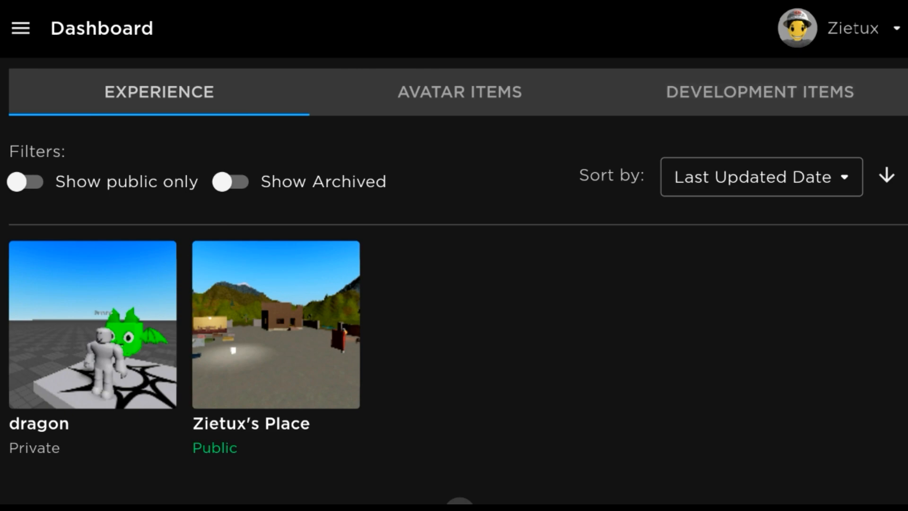
click(759, 92)
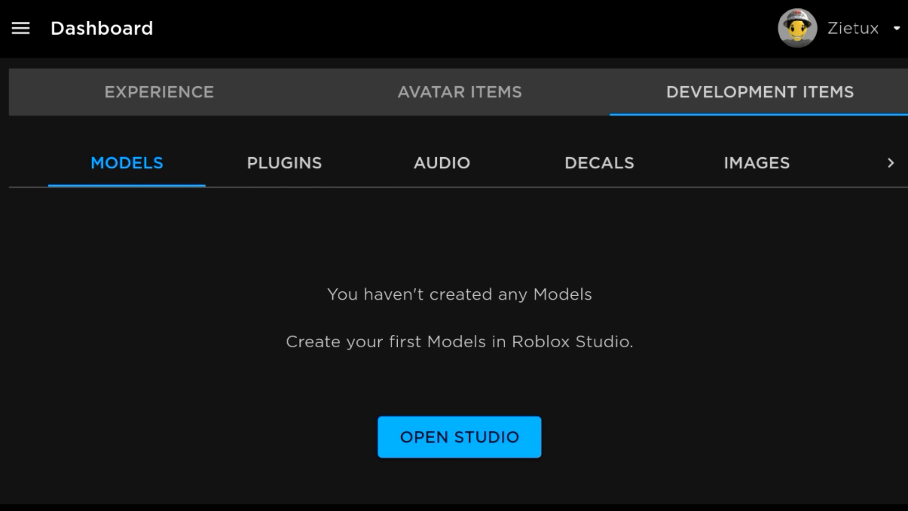
Show the Audio development items and start uploading a new audio asset.
click(441, 162)
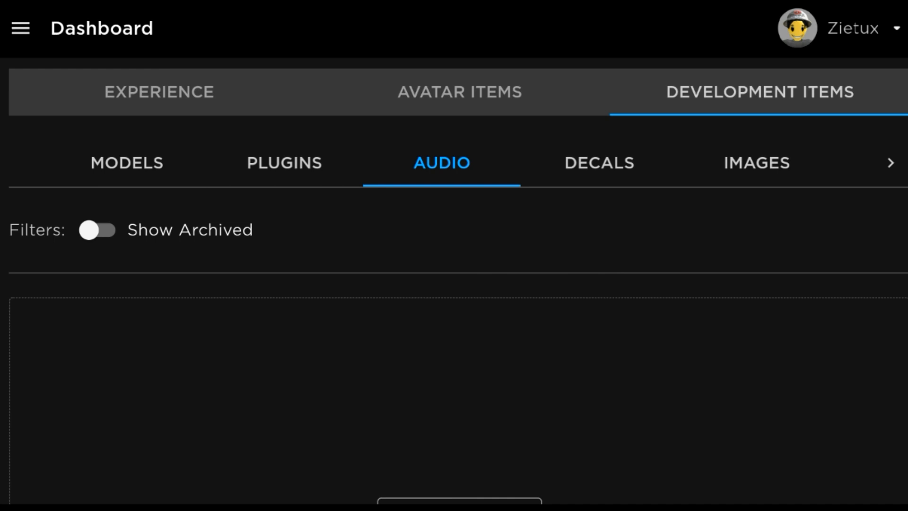
scroll(down, 3)
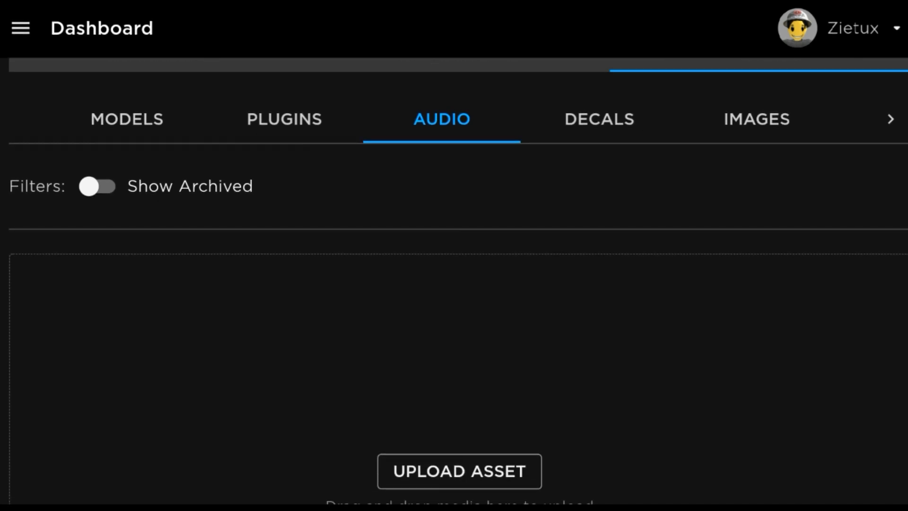
scroll(down, 3)
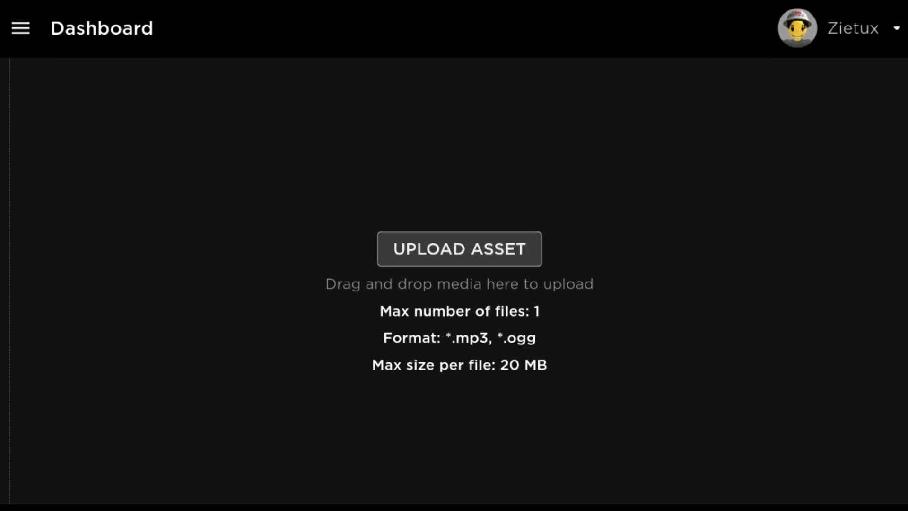
click(458, 248)
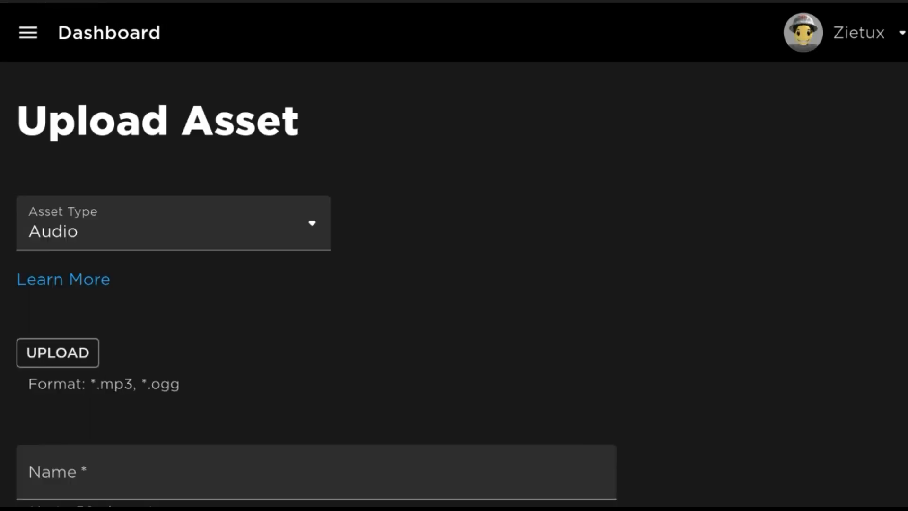
Scroll the Audio Upload Asset form to reveal the Name and Description fields.
scroll(down, 3)
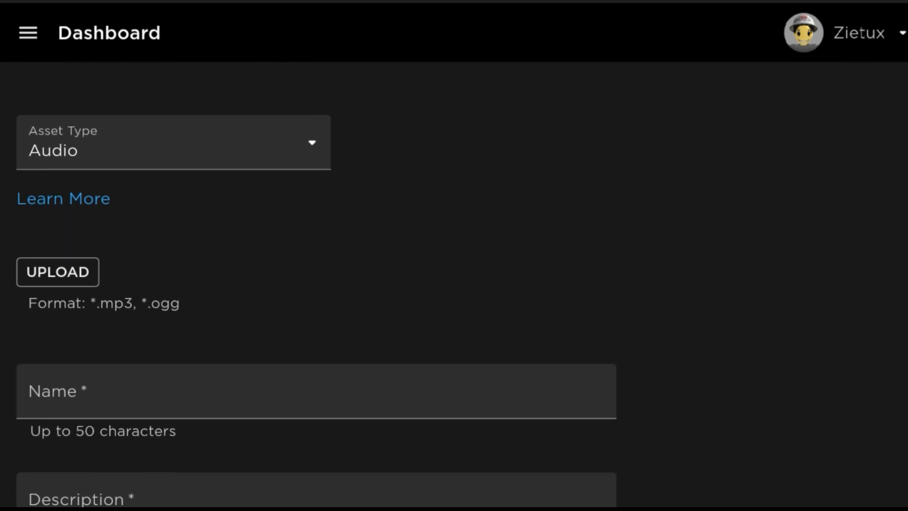
scroll(down, 3)
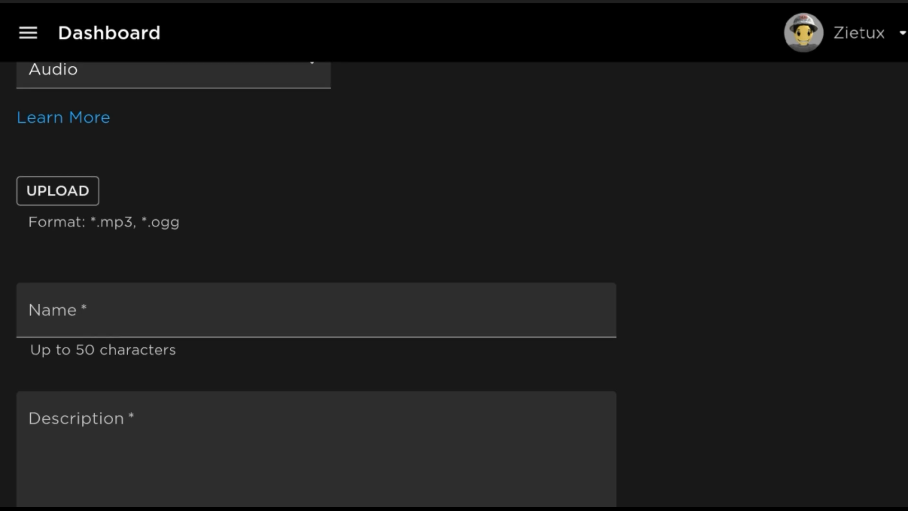
scroll(down, 3)
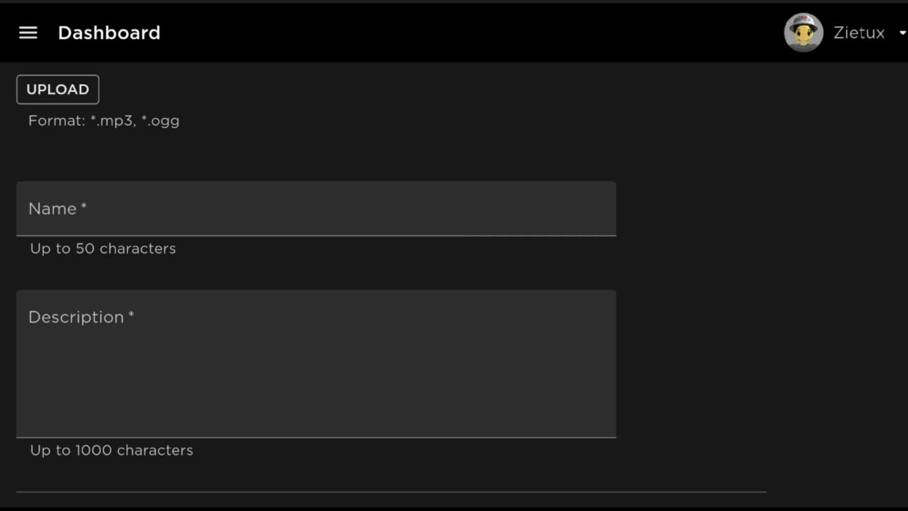
scroll(down, 3)
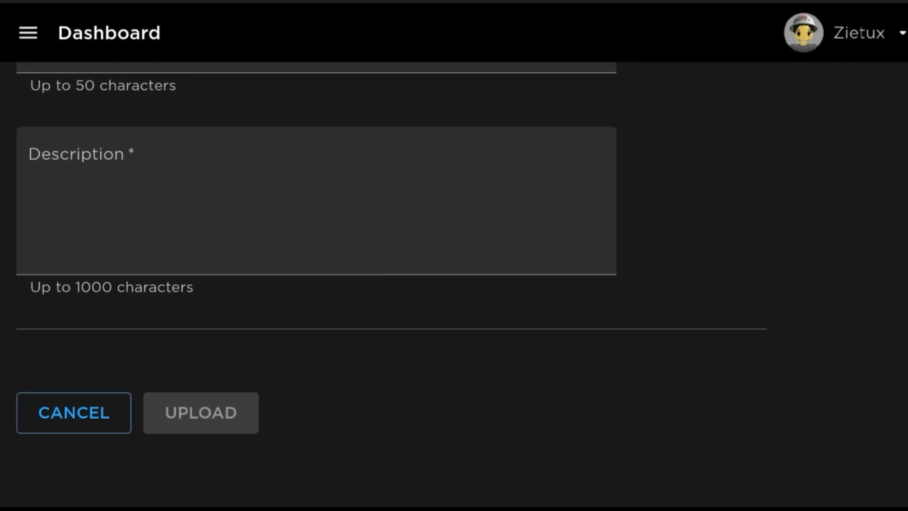